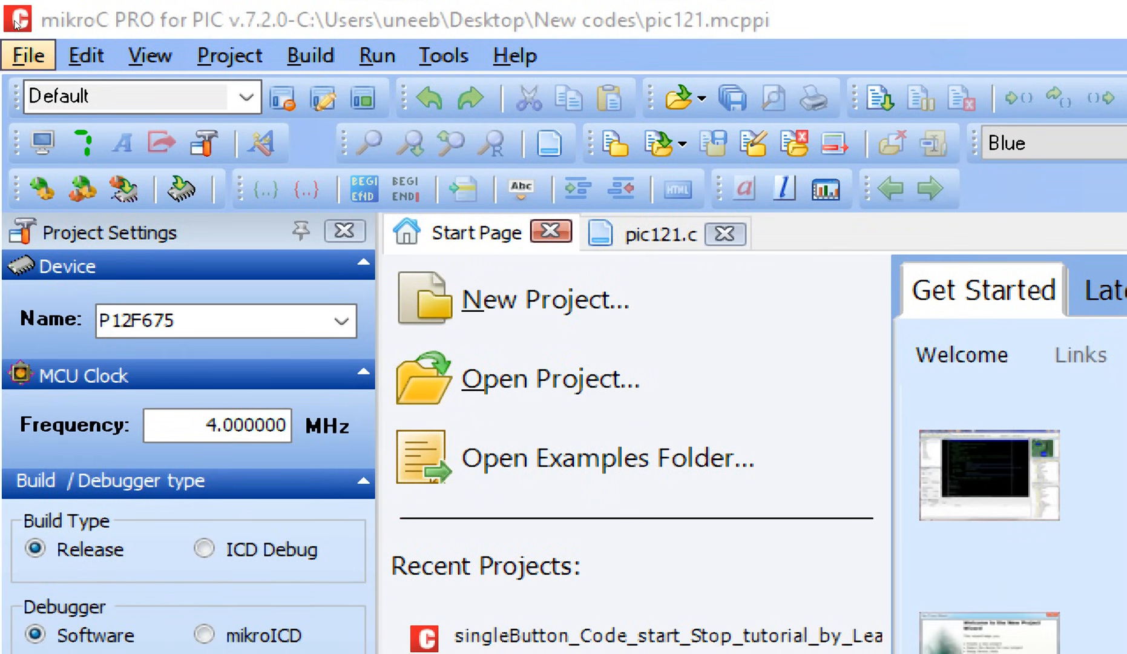
# Step: Create a standard P12F675 project named PIC12F675_LED_Blinking_Learning_microcontrollers with a 4.000000 MHz clock
pyautogui.click(27, 55)
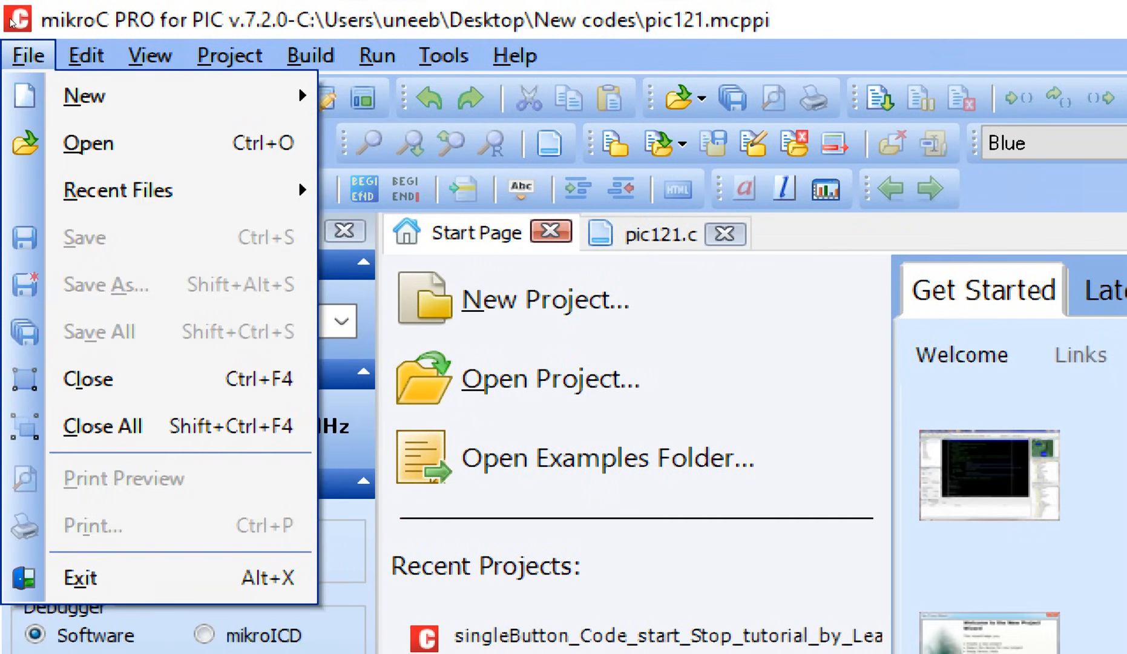
pyautogui.moveTo(84, 95)
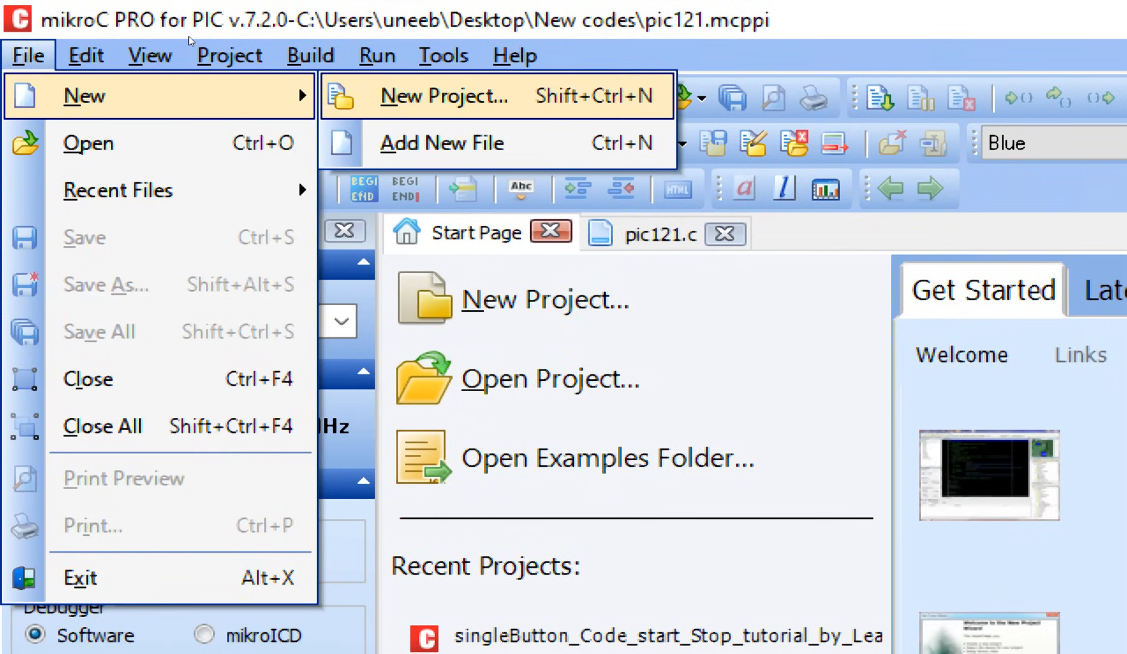
pyautogui.click(446, 95)
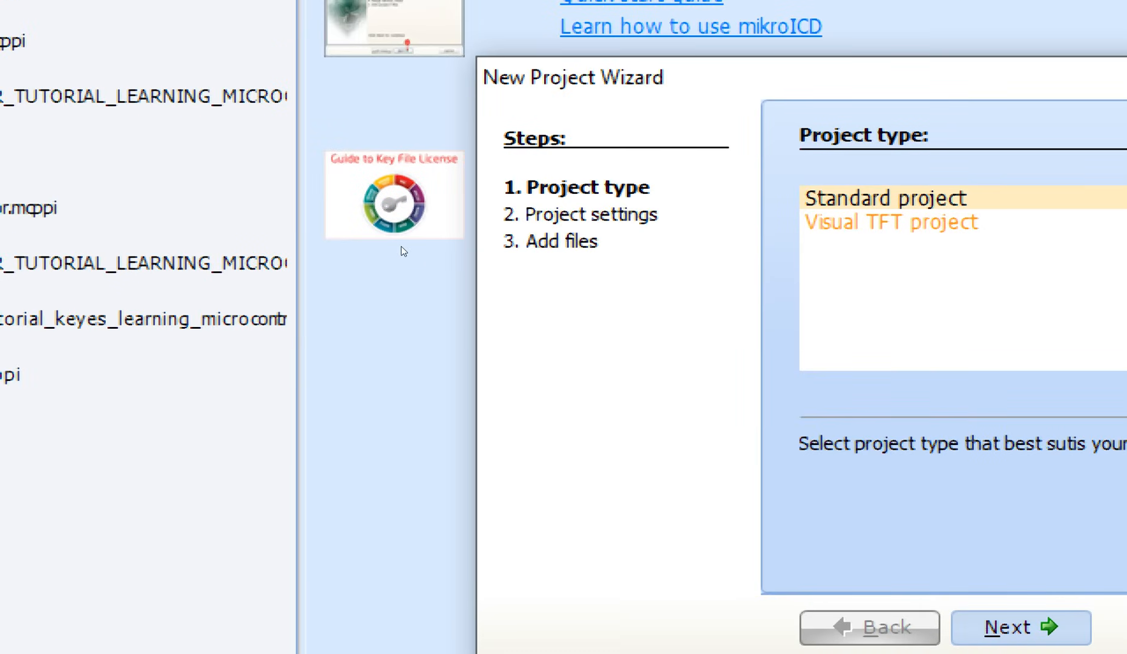
pyautogui.click(1020, 627)
pyautogui.write('PIC12F675_LED_Blinking_Learning_')
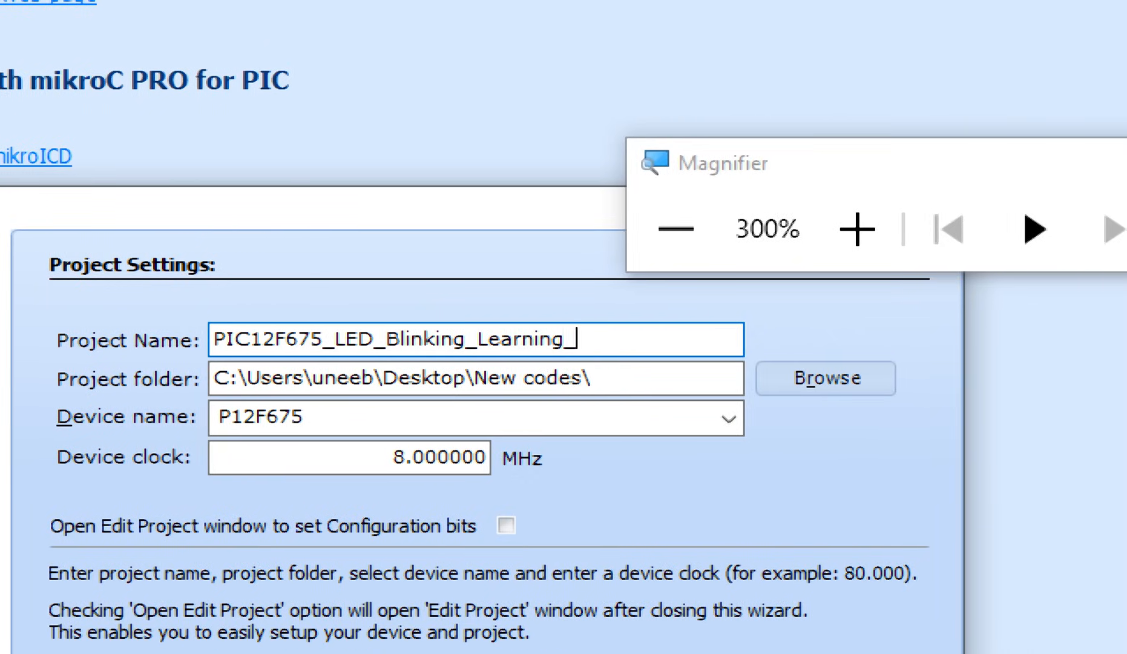
pyautogui.write('microcontrollers')
pyautogui.click(349, 457)
pyautogui.write('4.000000')
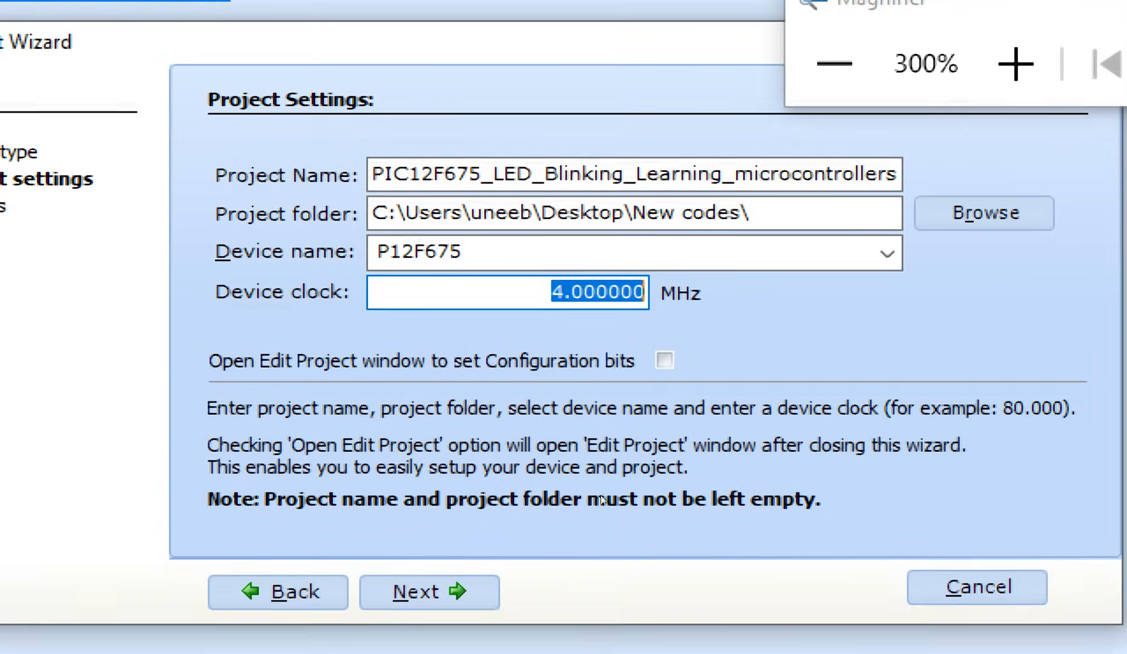
pyautogui.click(430, 591)
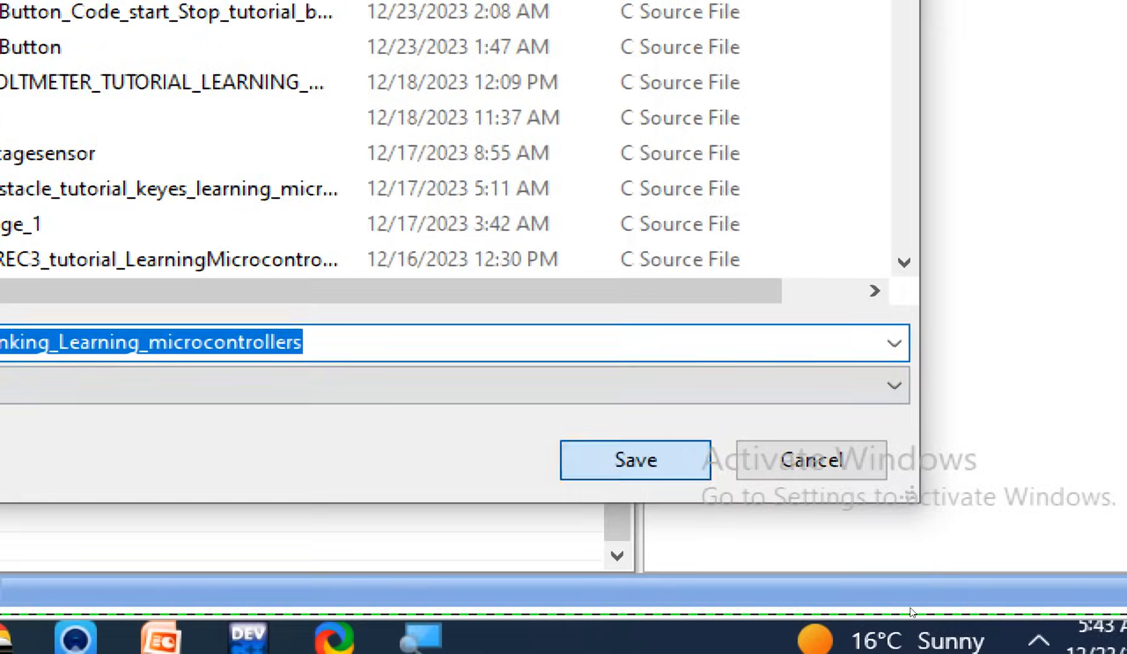
# Step: Save the new project's C source file, which opens with an empty main function
pyautogui.click(634, 460)
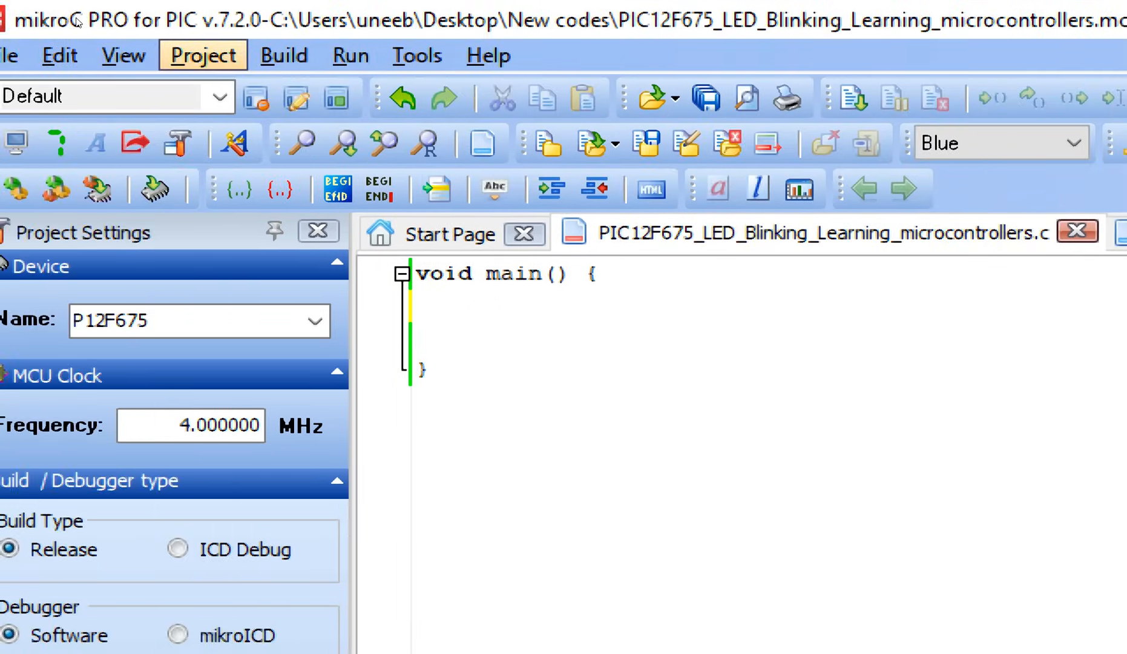
pyautogui.click(202, 54)
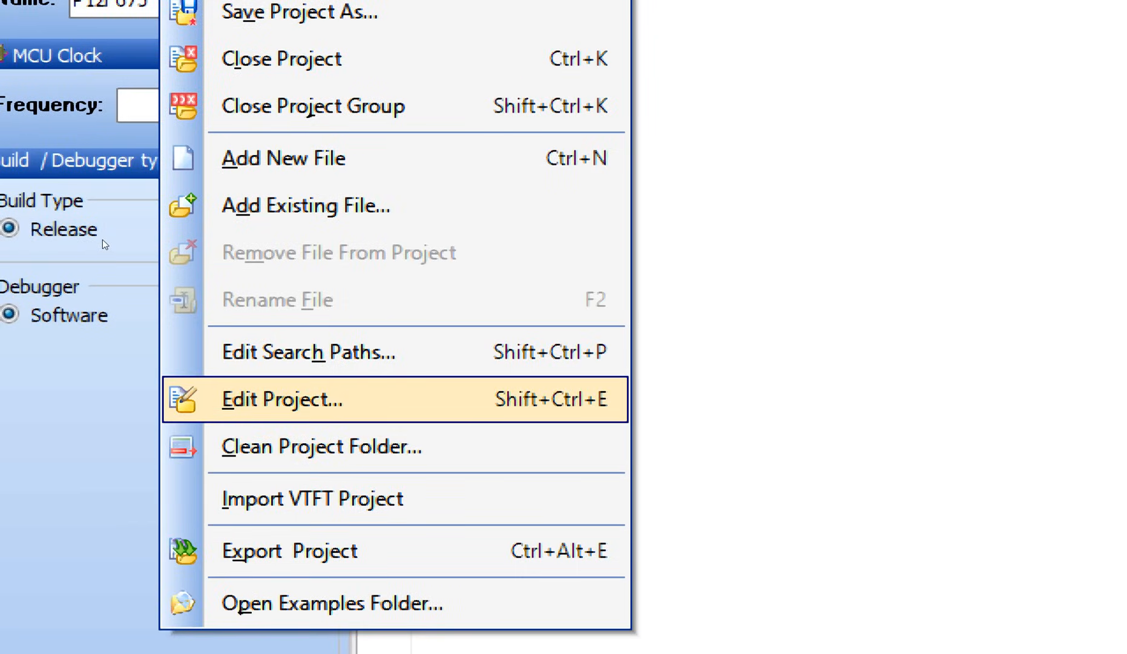
# Step: Set the oscillator to INTOSC with CLKOUT on GP4, giving configuration word 0x31F5
pyautogui.click(283, 399)
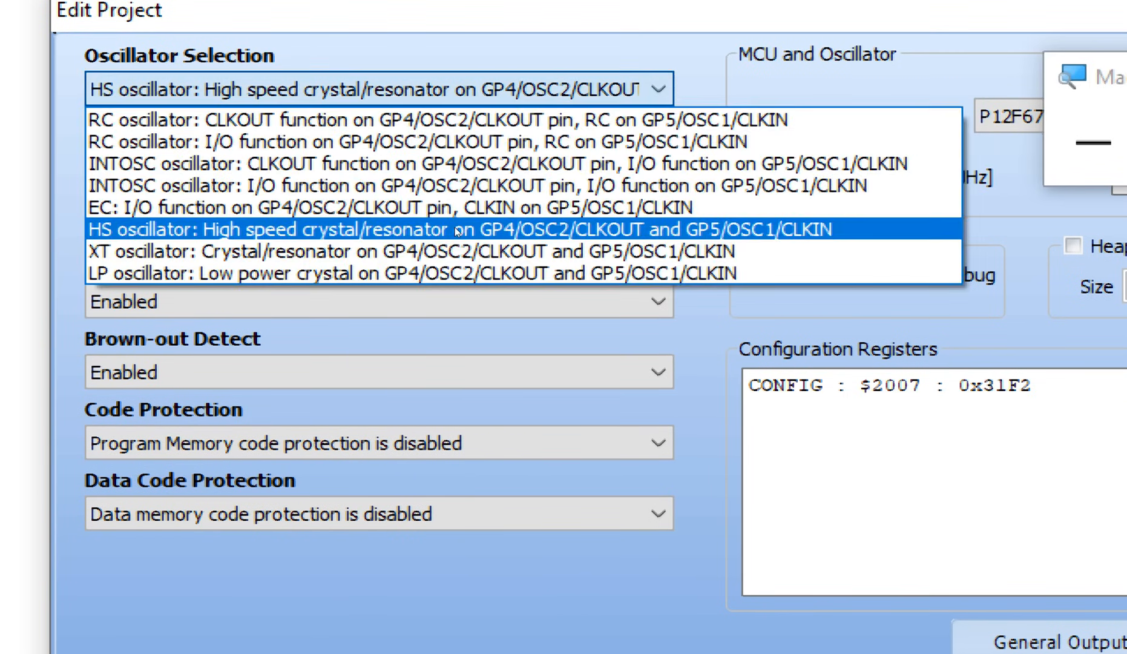
pyautogui.moveTo(431, 163)
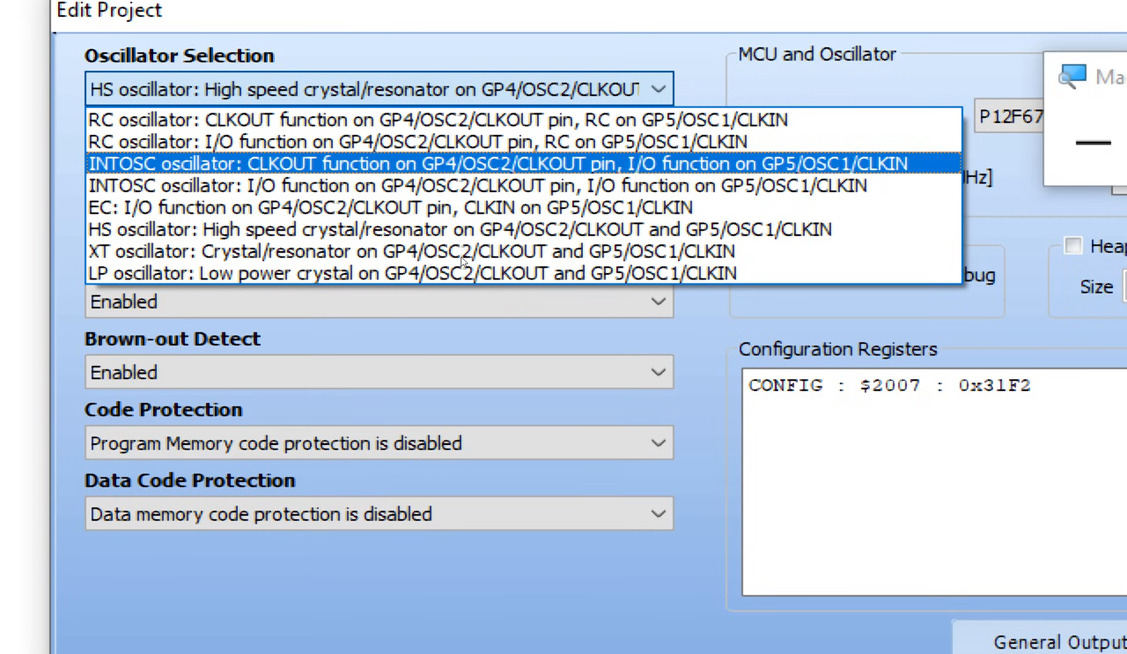
pyautogui.moveTo(494, 261)
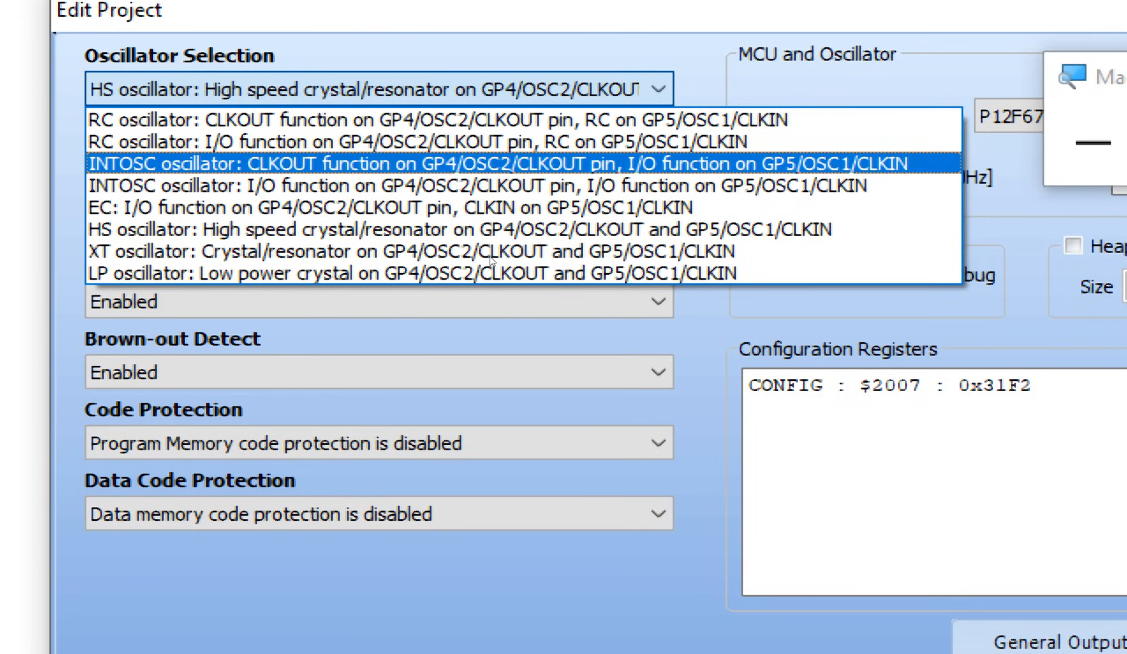
pyautogui.moveTo(424, 251)
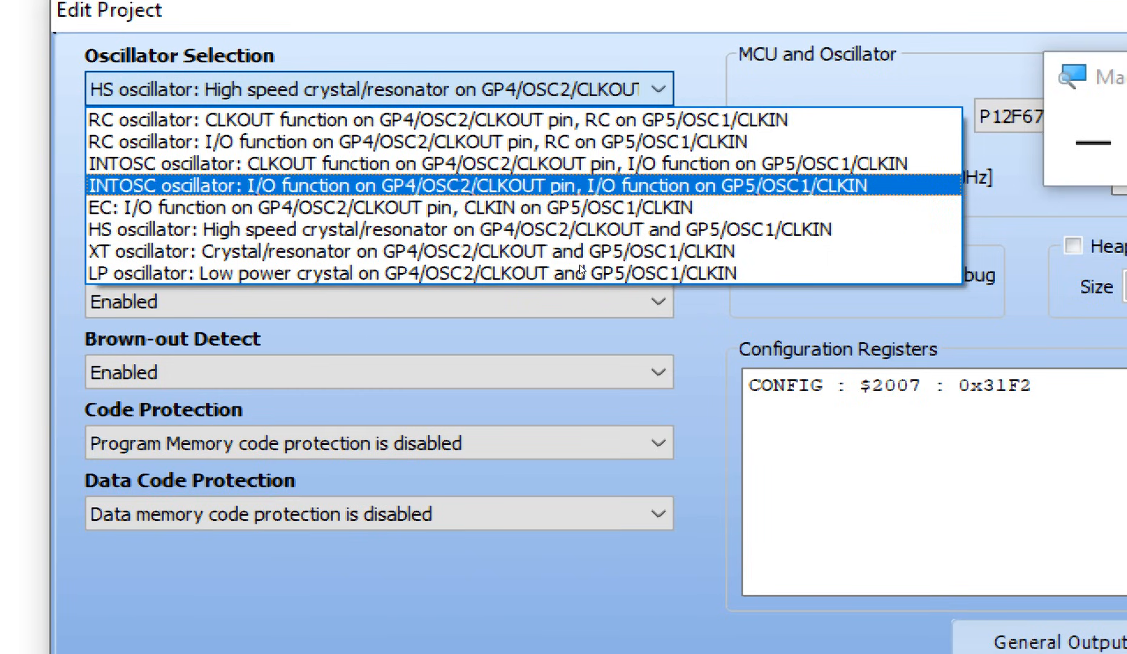
pyautogui.moveTo(570, 265)
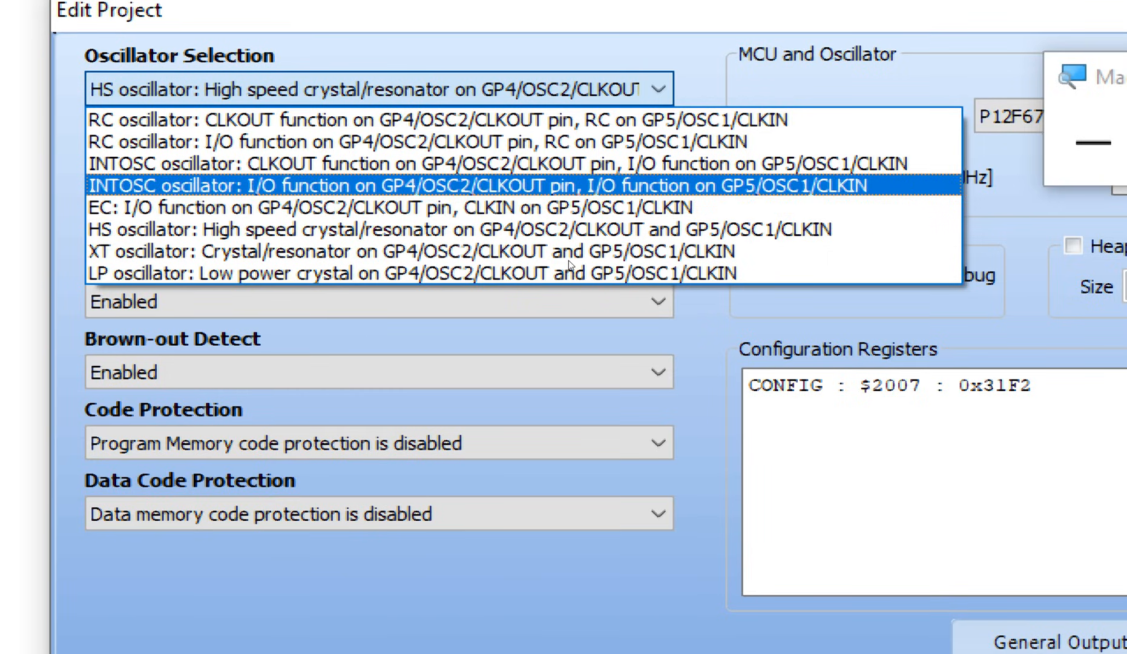
pyautogui.moveTo(405, 272)
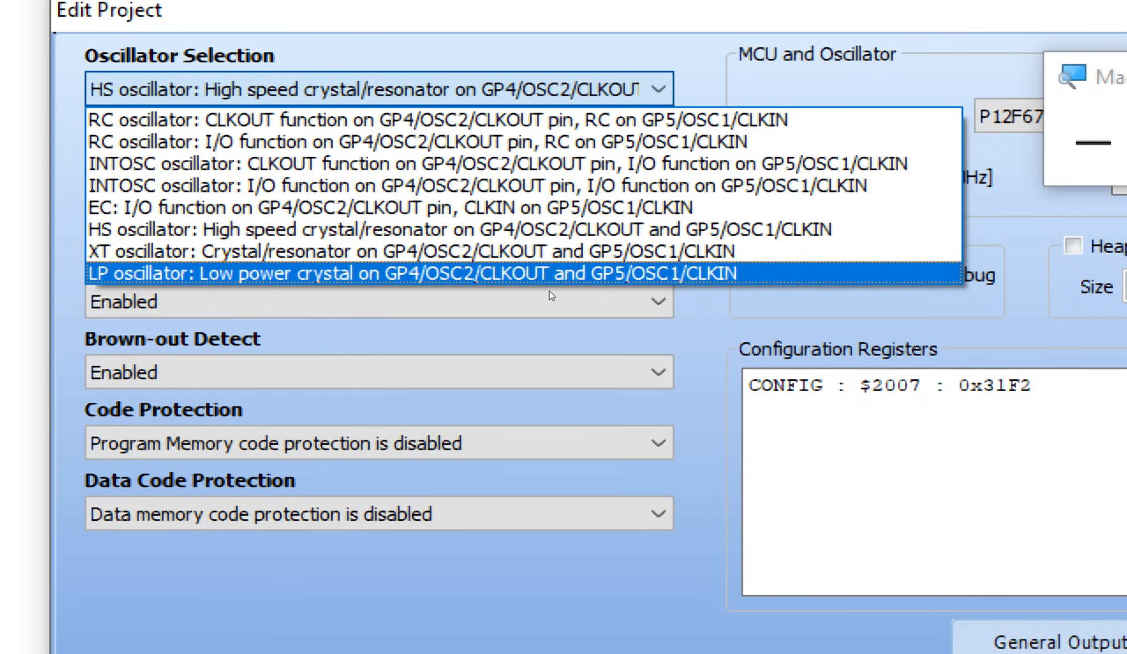
pyautogui.moveTo(392, 207)
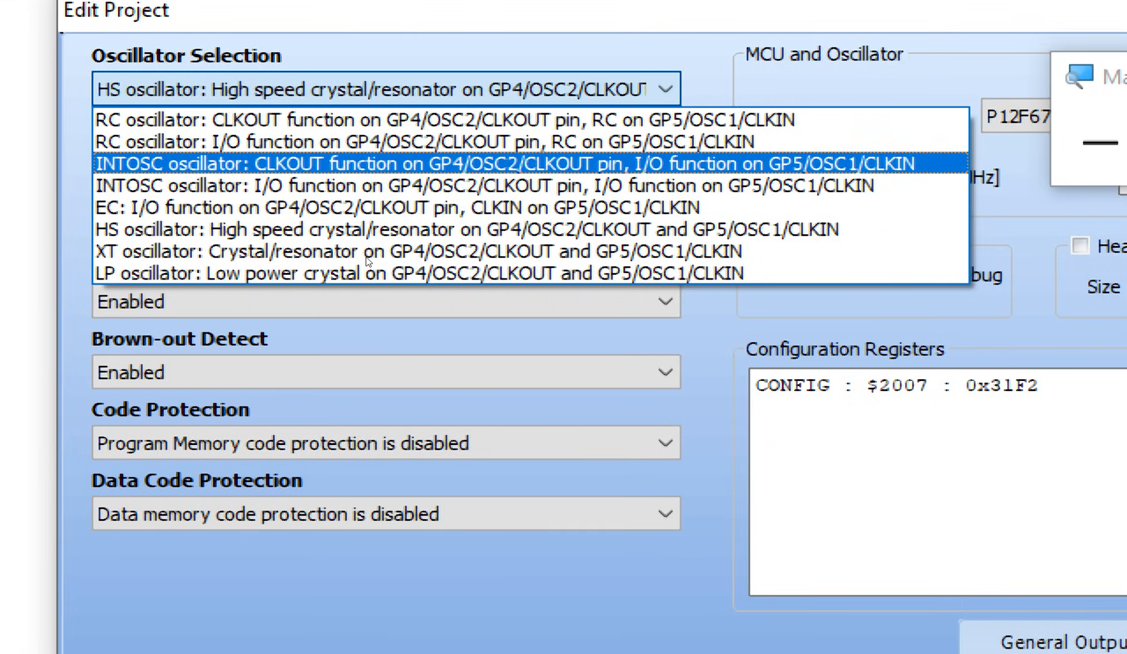
pyautogui.click(503, 164)
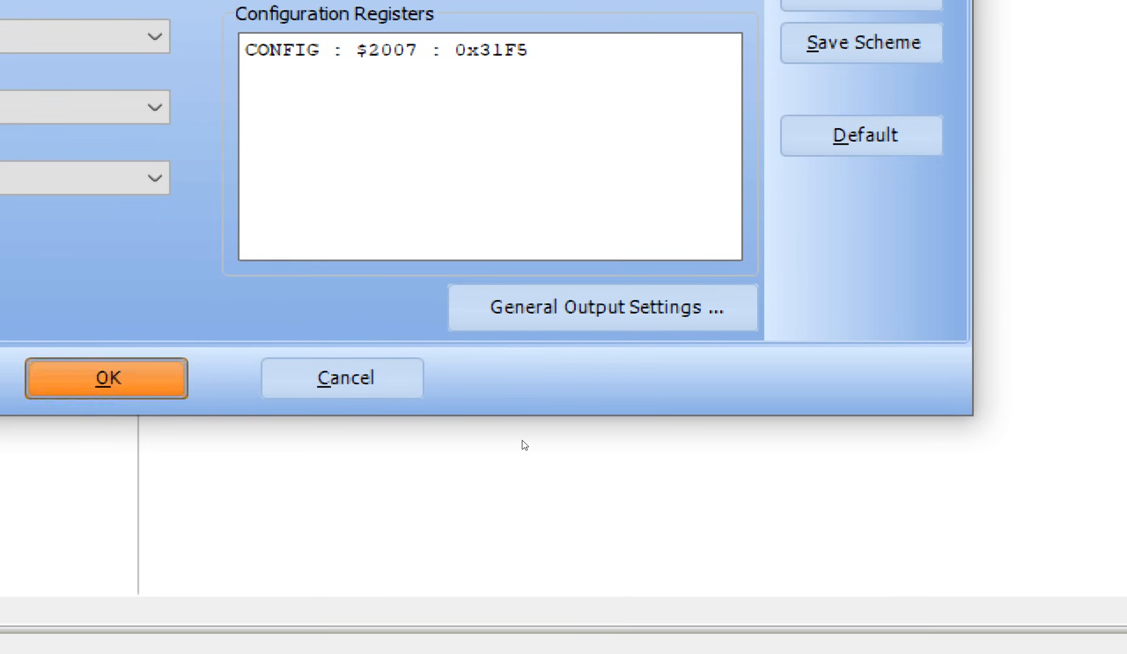
pyautogui.click(106, 378)
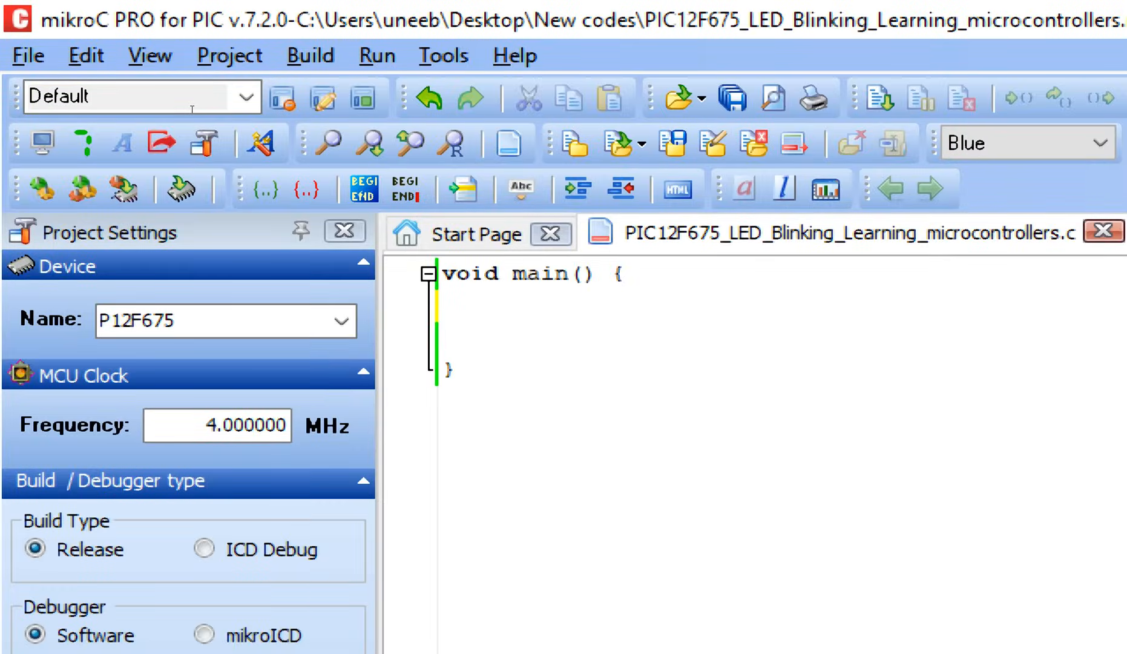
# Step: Write the TRISIO.F5 line that makes pin F5 an output
pyautogui.write('TRIS')
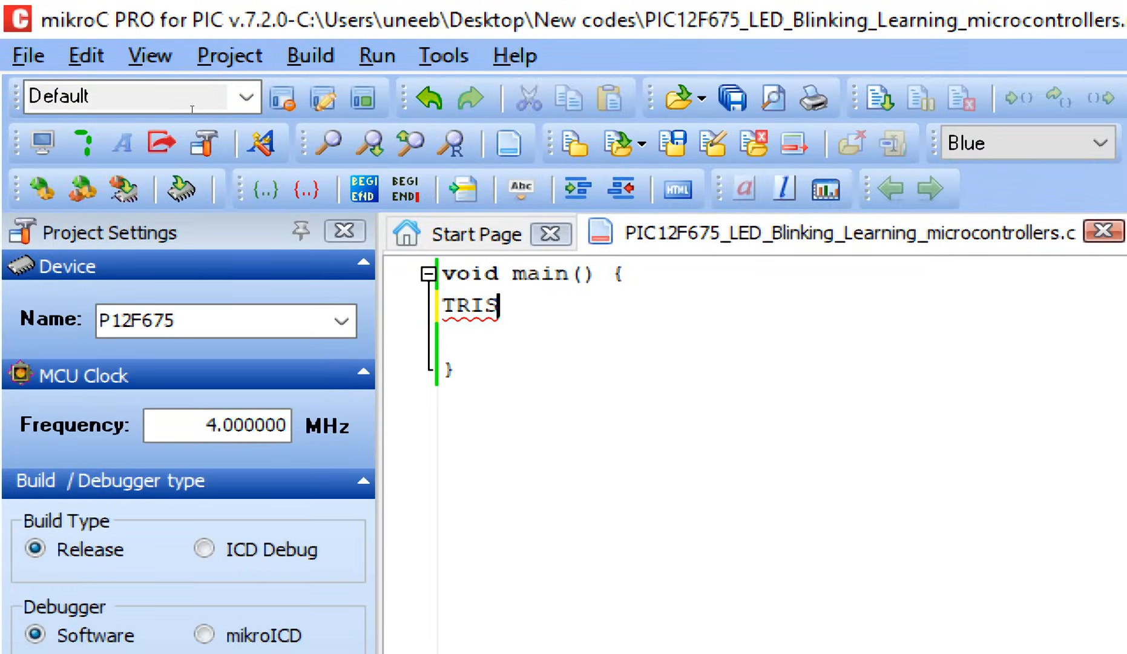
pyautogui.write('IO')
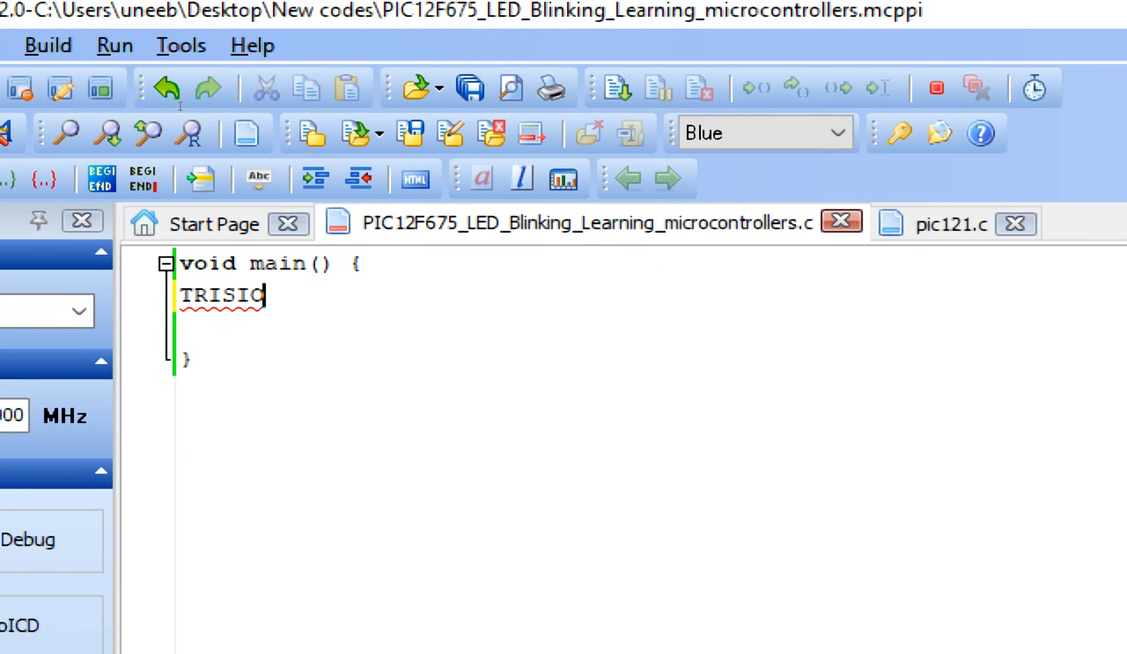
pyautogui.write('.F5 = 0;')
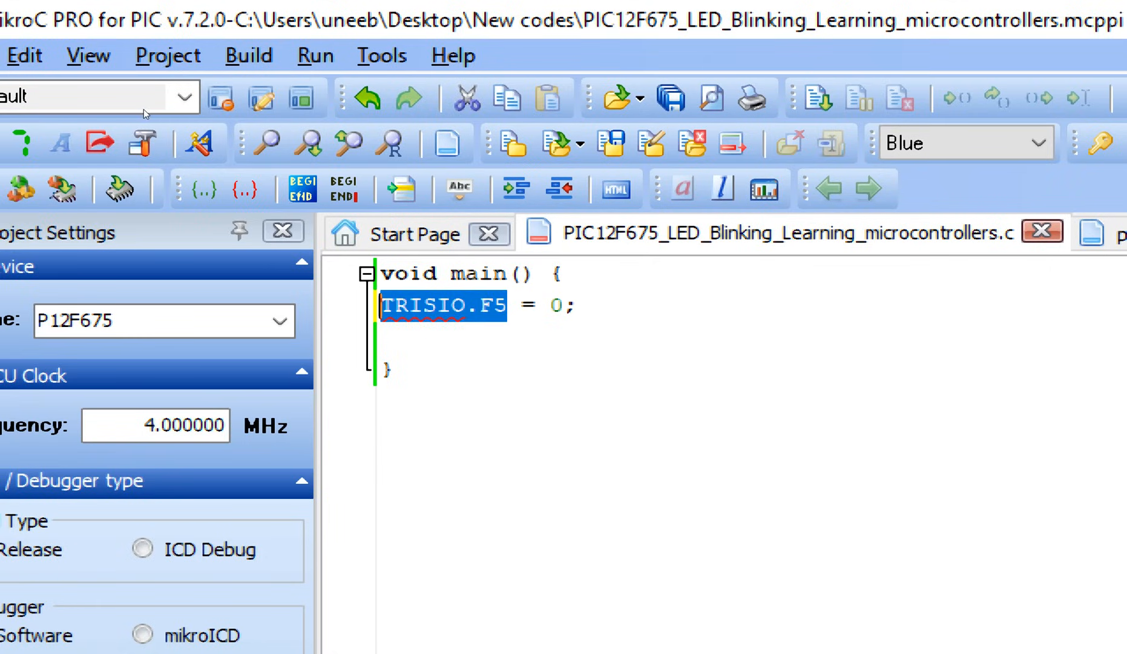
# Step: Add a '// LED pin' comment and a GPIO.F5 = 0; line driving the pin low
pyautogui.click(576, 339)
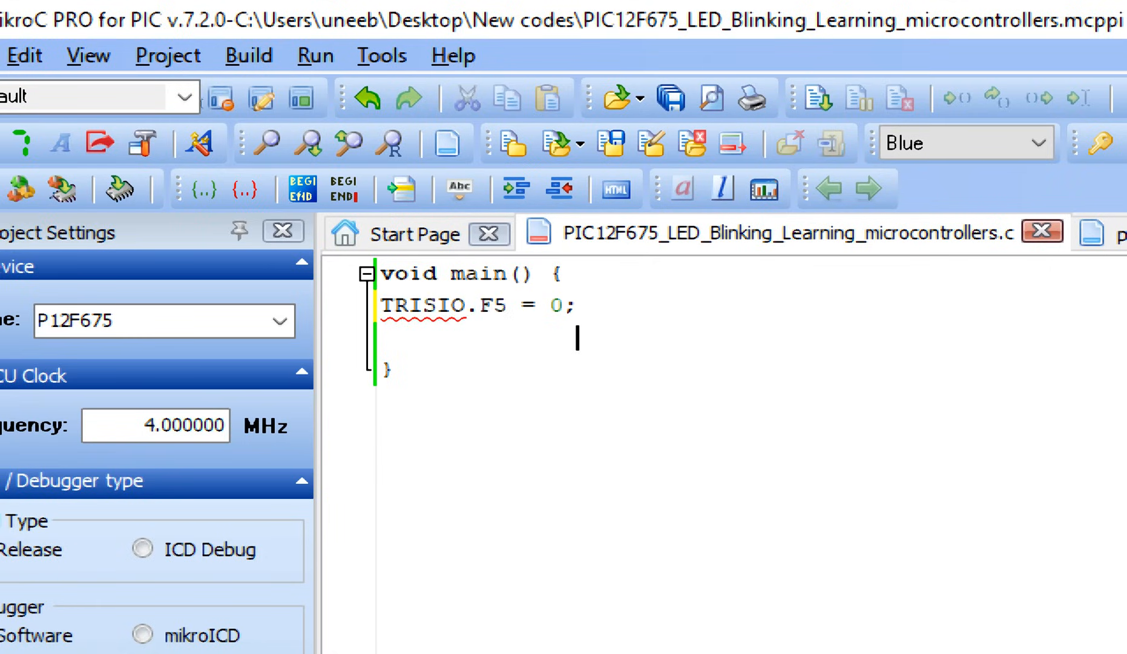
pyautogui.doubleClick(492, 305)
pyautogui.write(' //')
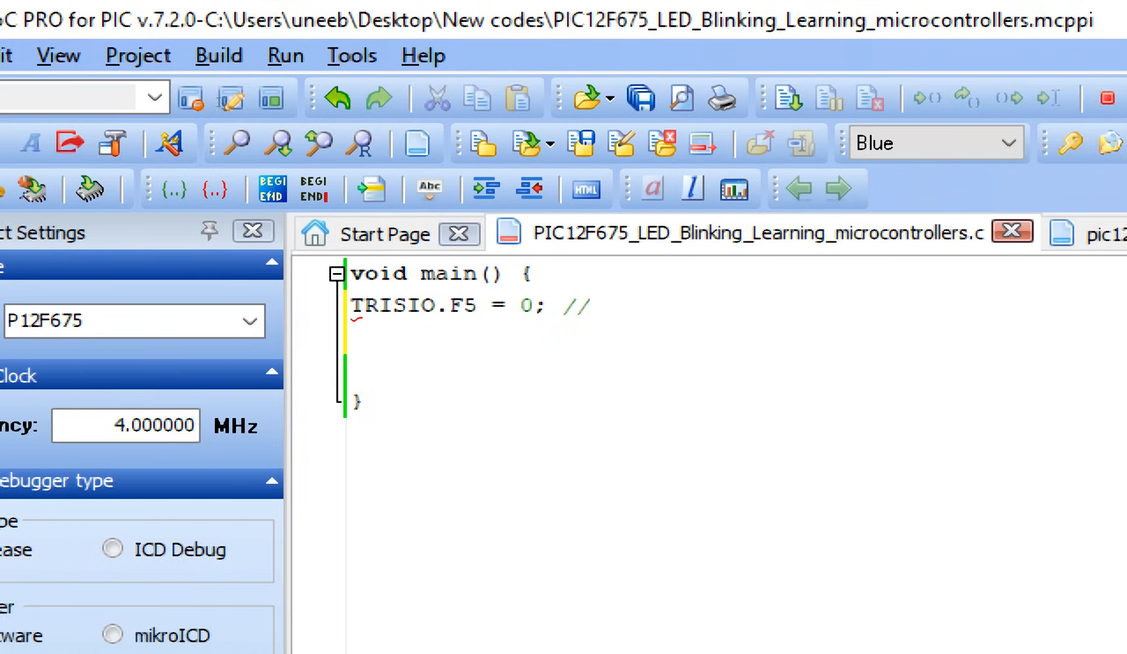
pyautogui.write('LED pin')
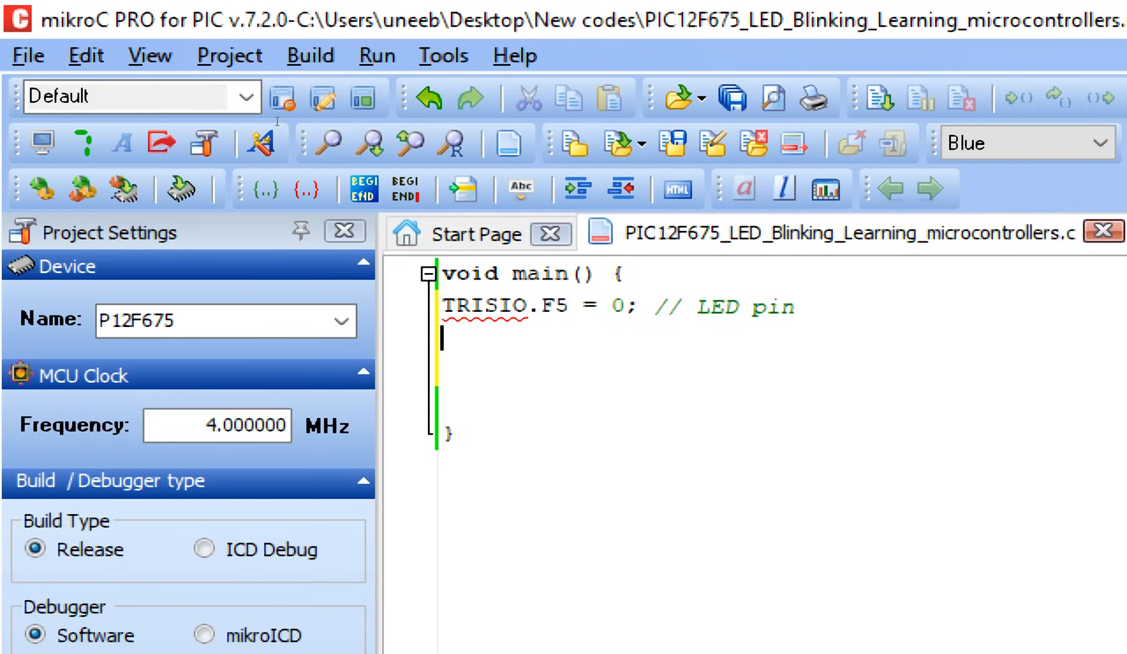
pyautogui.write('GPIO')
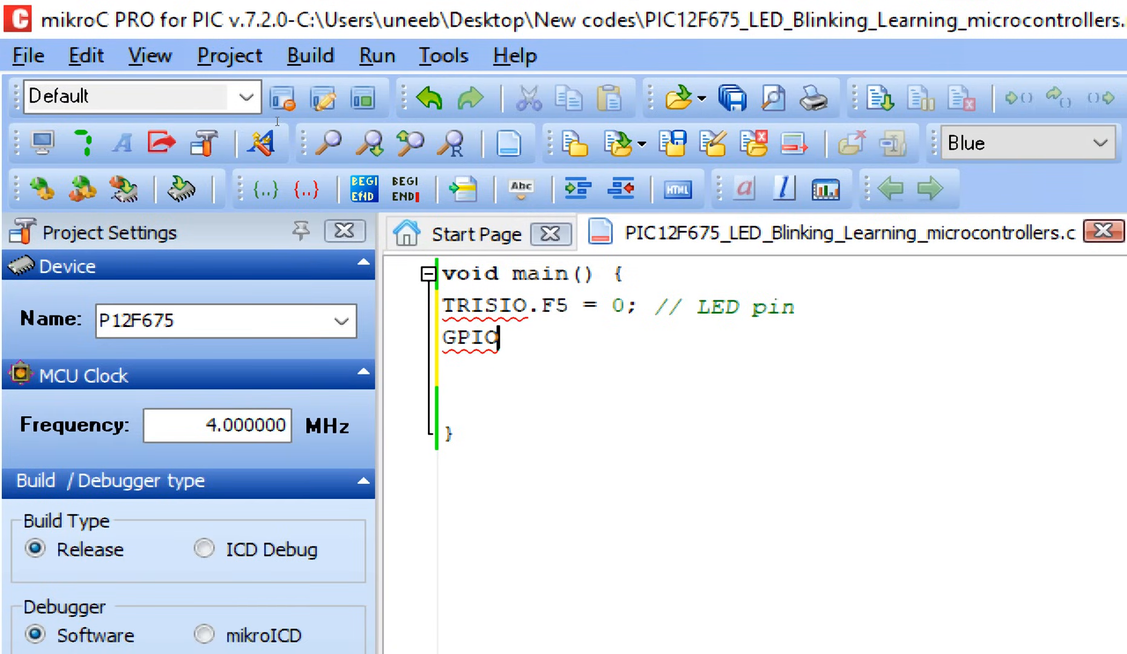
pyautogui.write('.F5 = 0;')
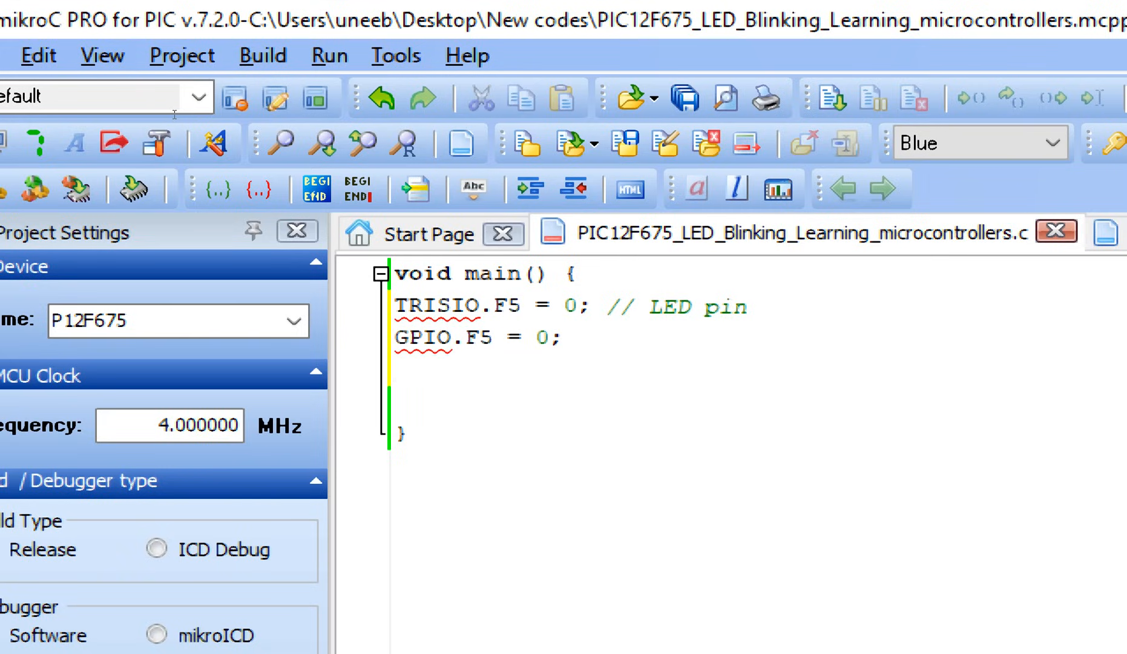
pyautogui.doubleClick(422, 336)
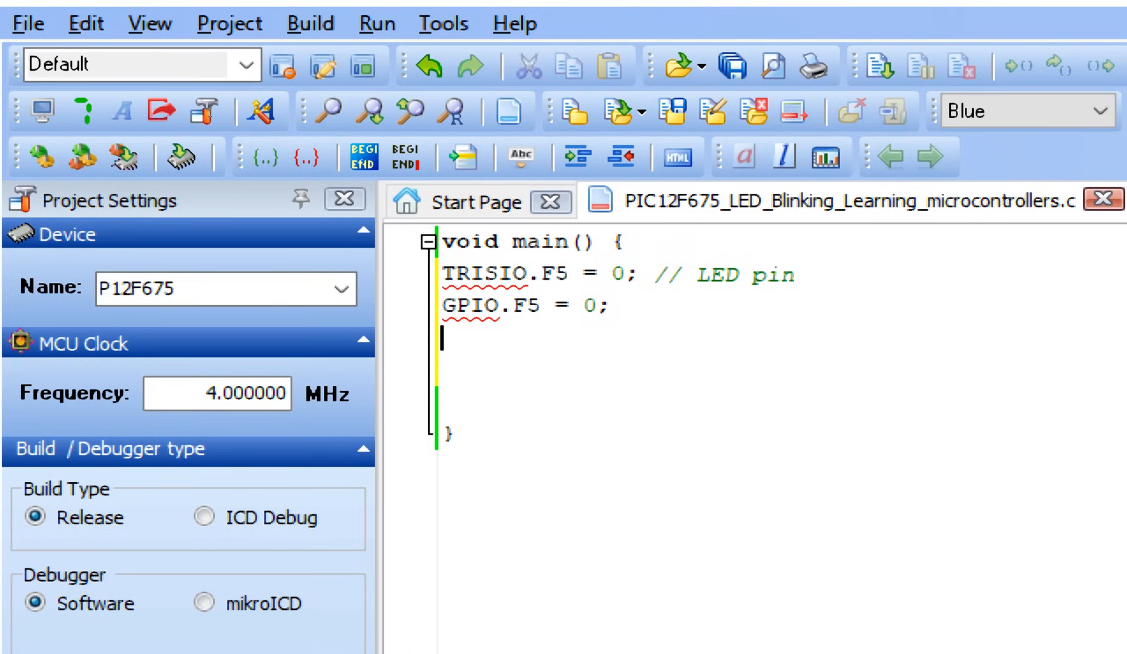
# Step: Add a Delay_ms(20) startup delay and a while(1) loop toggling GPIO.F5 on and off with delays
pyautogui.write('Delay_ms(20);')
pyautogui.write('w')
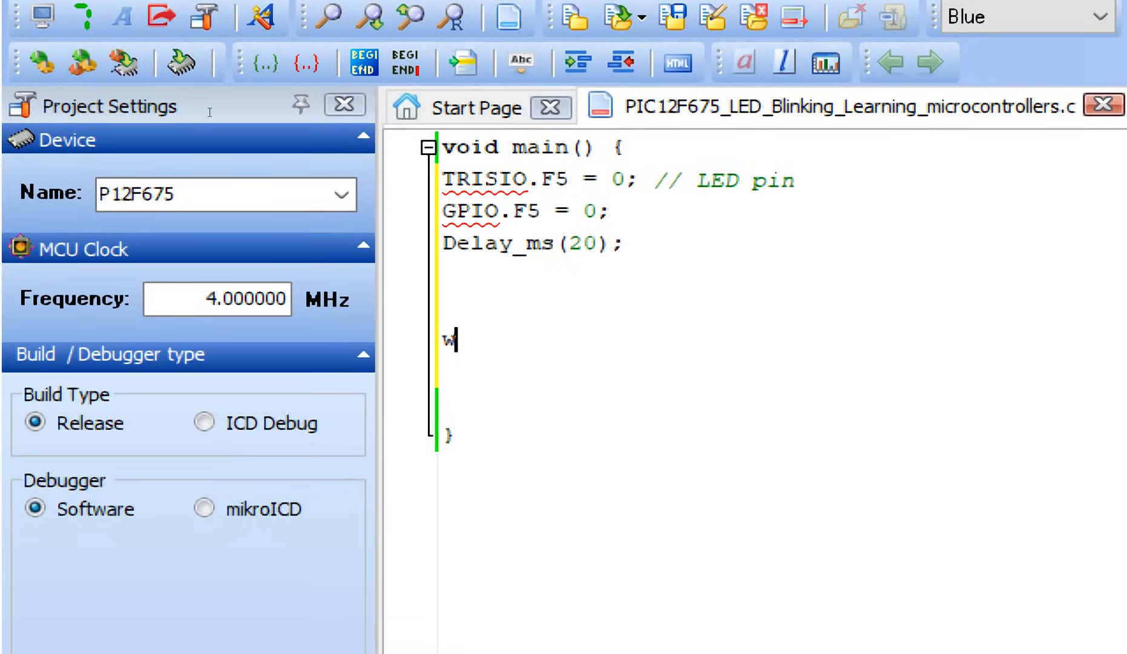
pyautogui.write('hile(1)')
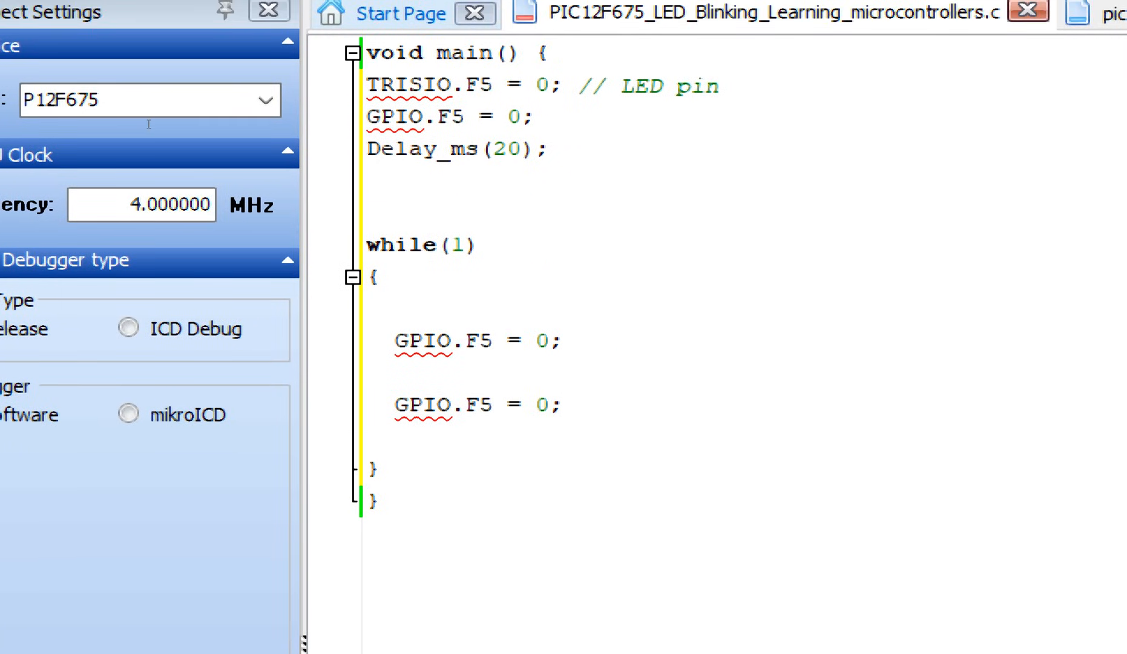
pyautogui.doubleClick(541, 340)
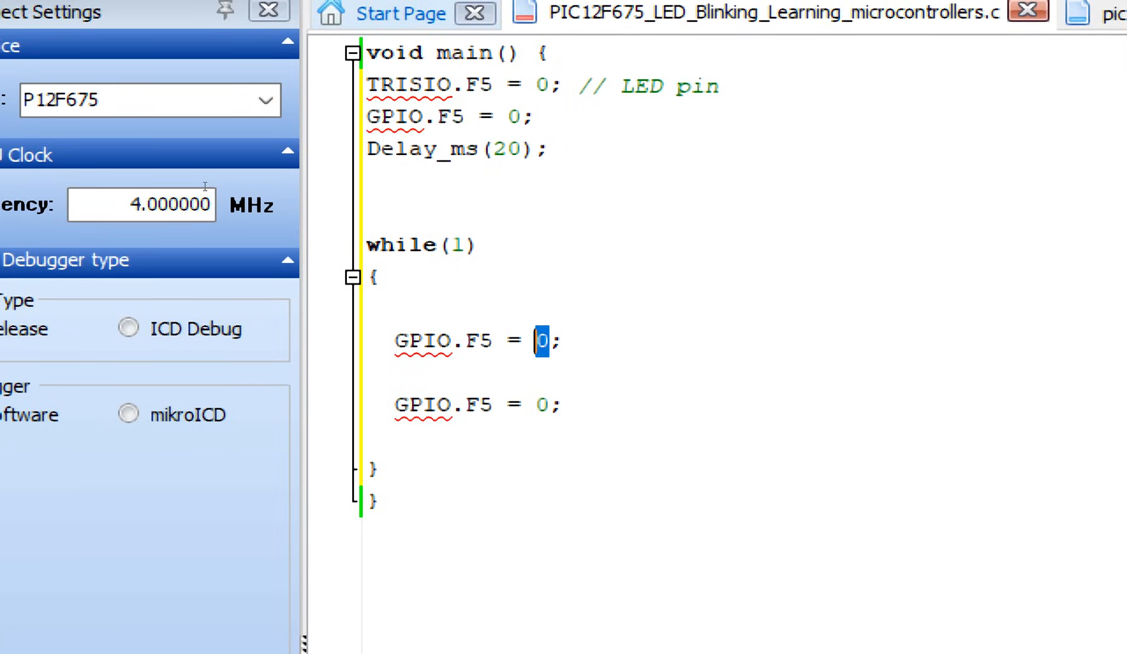
pyautogui.write('1')
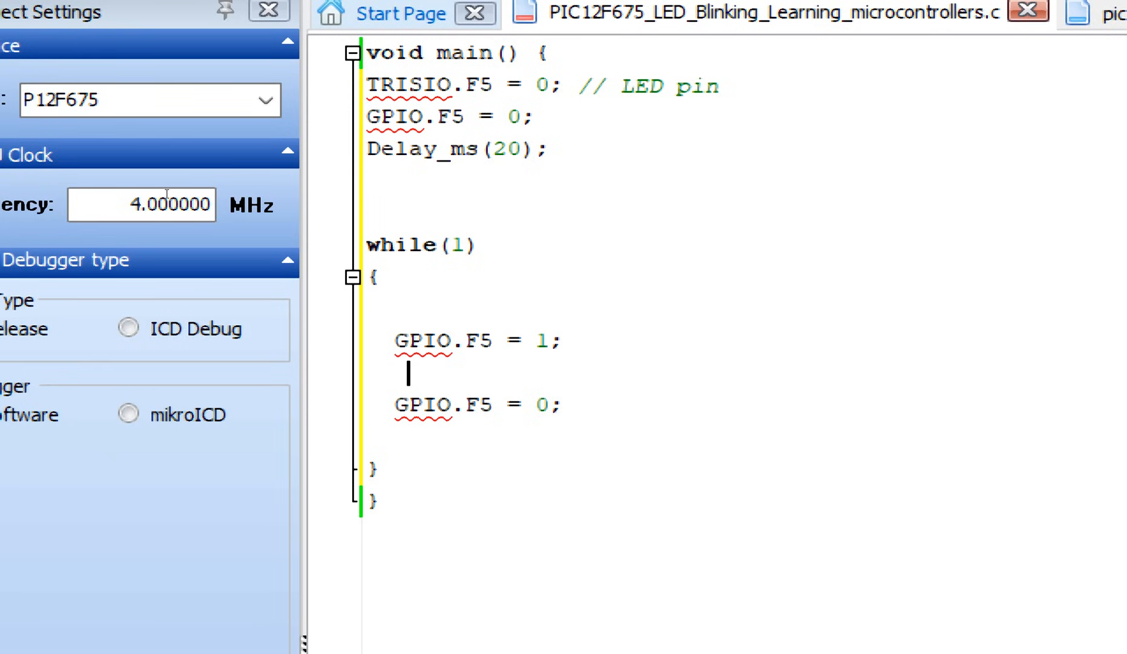
pyautogui.write('Delay_ms(20);')
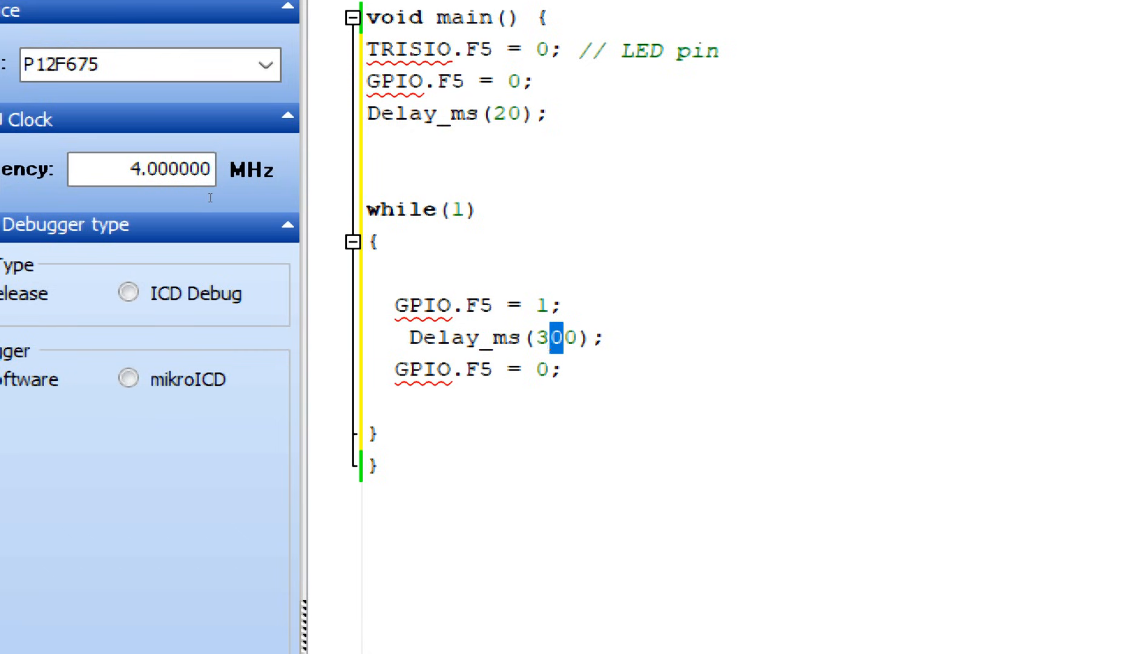
pyautogui.write('2')
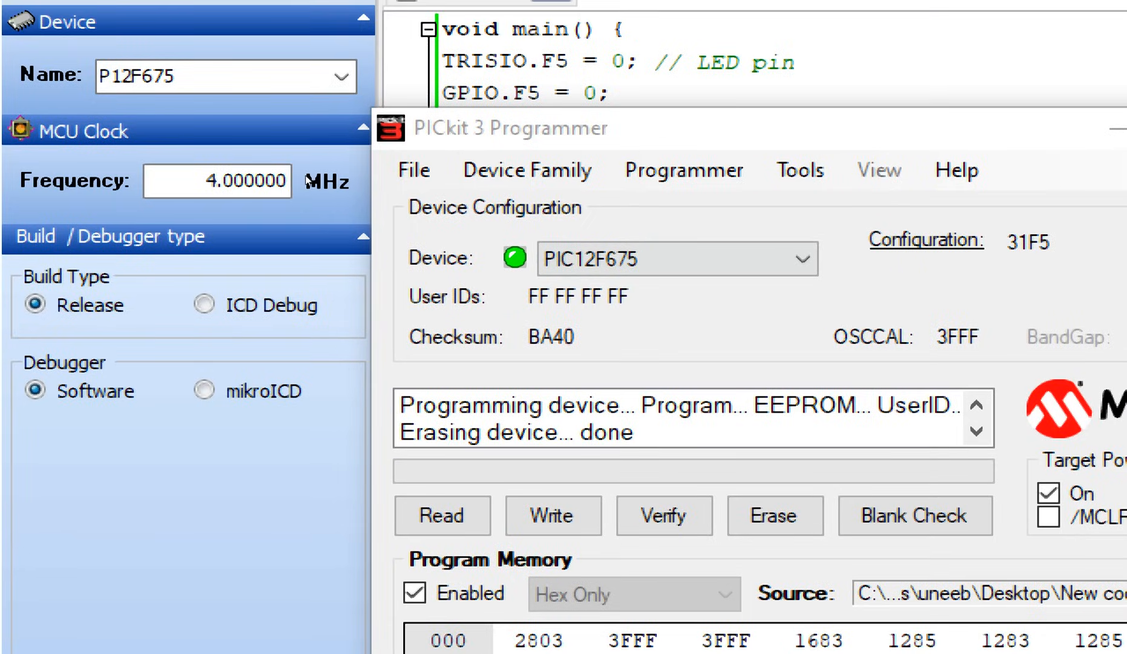
# Step: Write the program to the chip, then check communication until PICkit 3 is found again
pyautogui.click(676, 259)
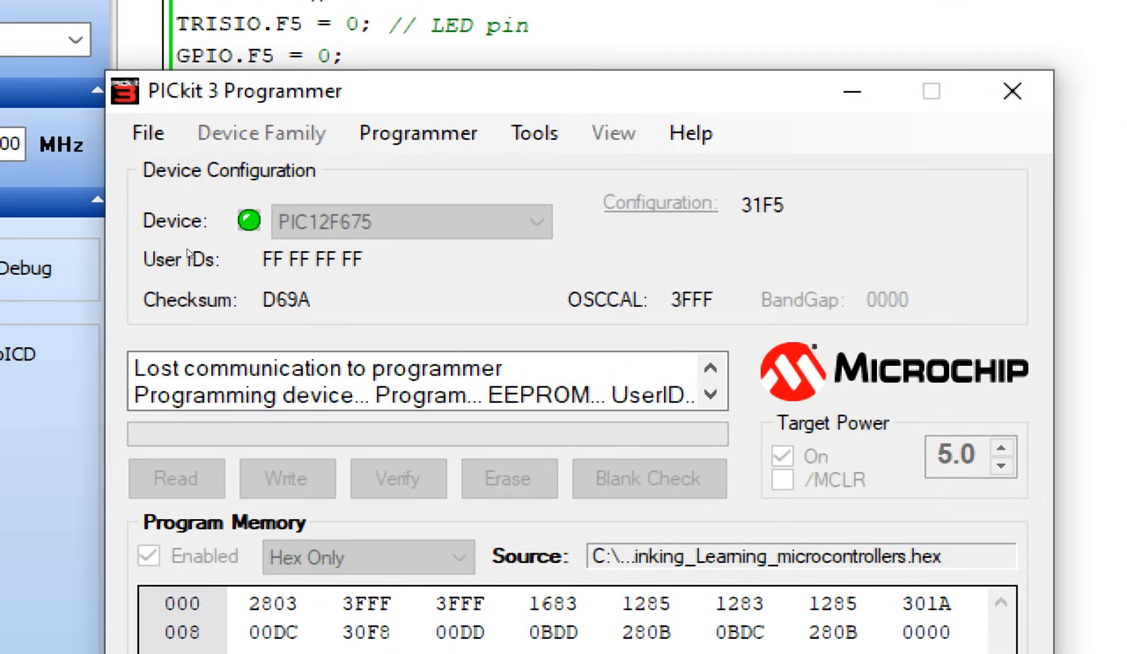
pyautogui.moveTo(262, 151)
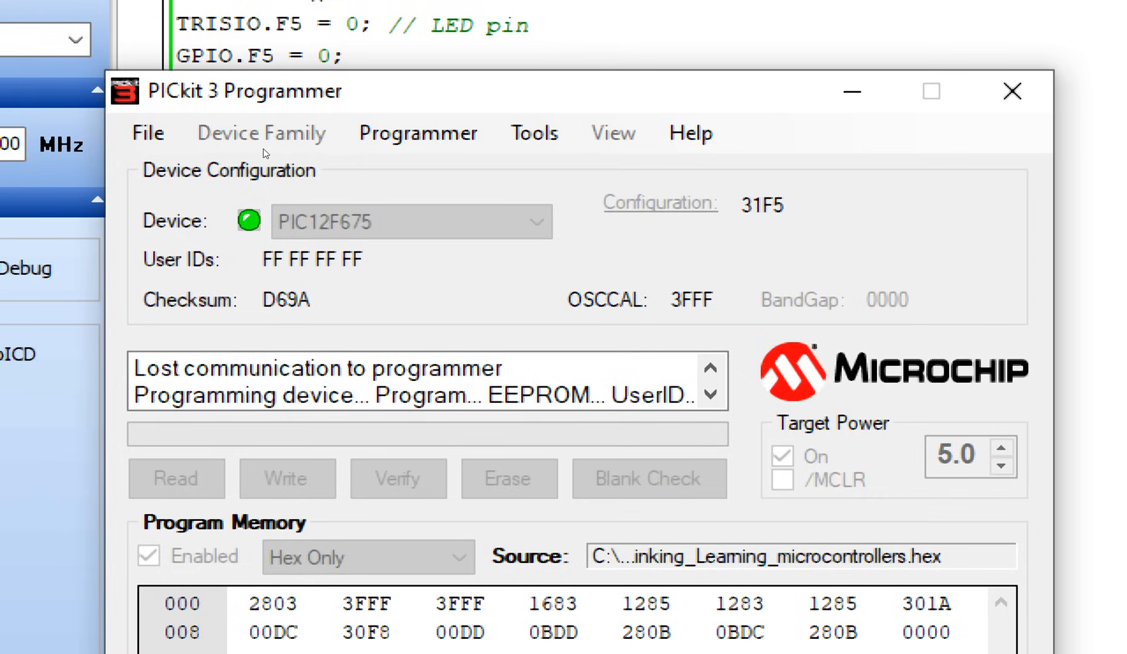
pyautogui.click(533, 132)
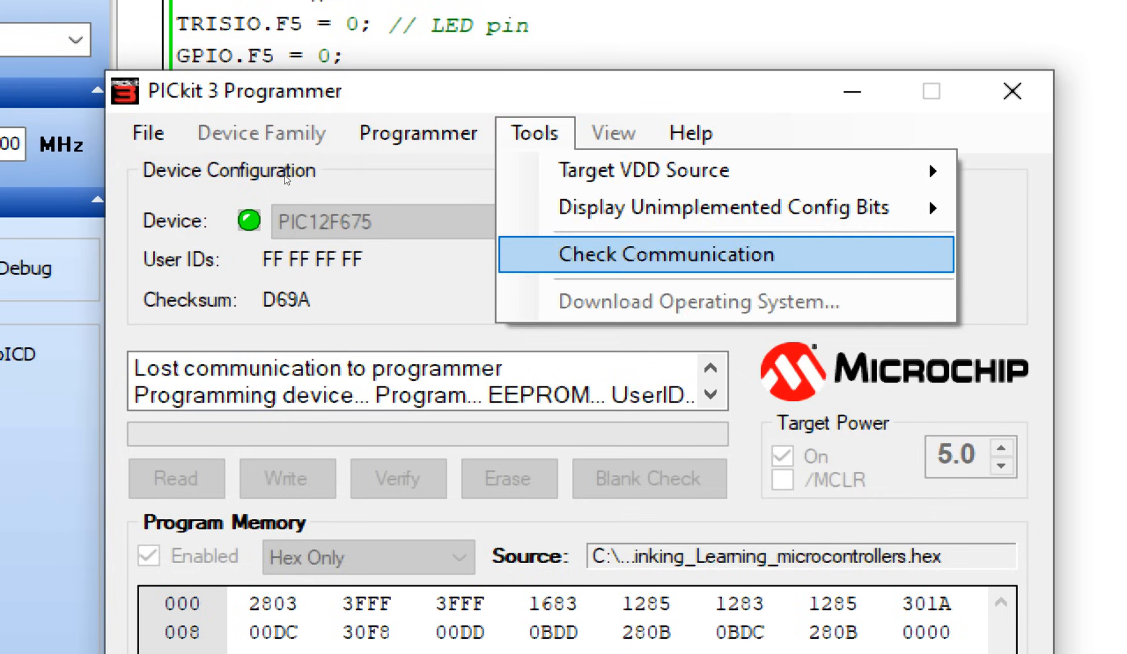
pyautogui.click(666, 254)
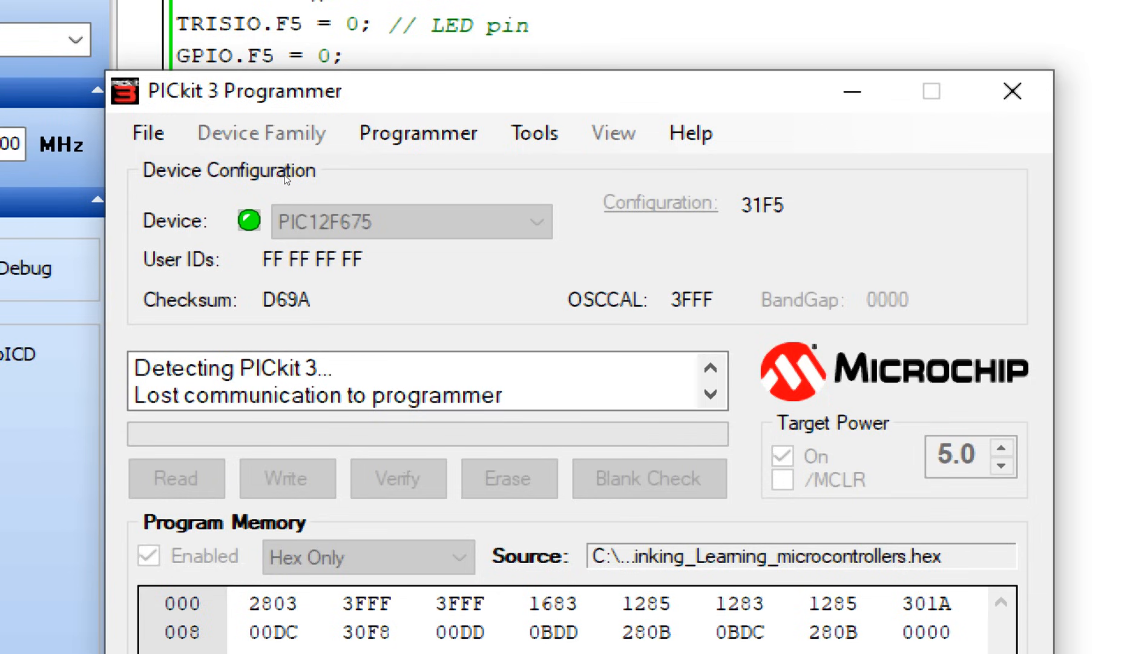
pyautogui.moveTo(242, 196)
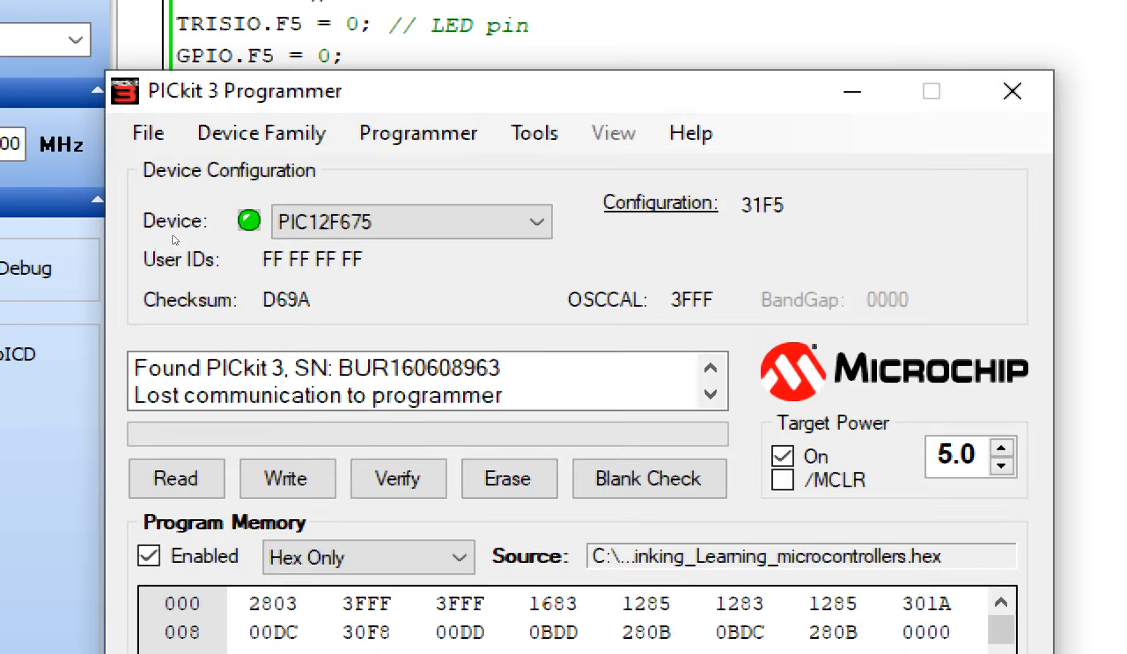
pyautogui.click(287, 478)
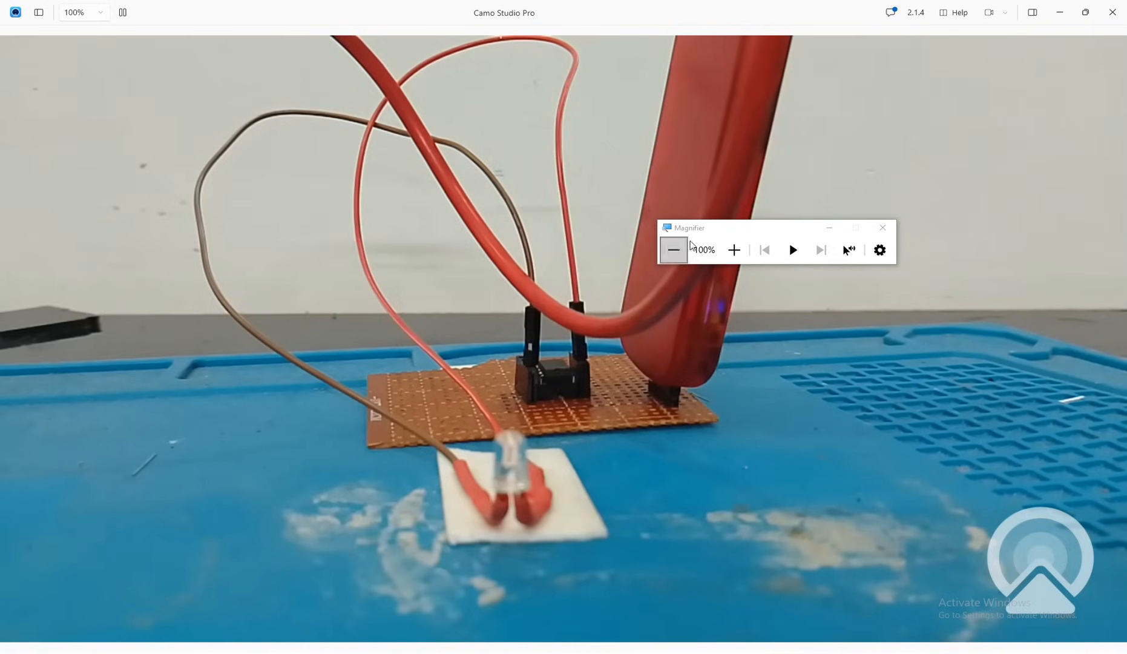
# Step: Position the PICkit 3 window over the LED board camera feed and write the program again
pyautogui.moveTo(689, 228); pyautogui.dragTo(953, 217)
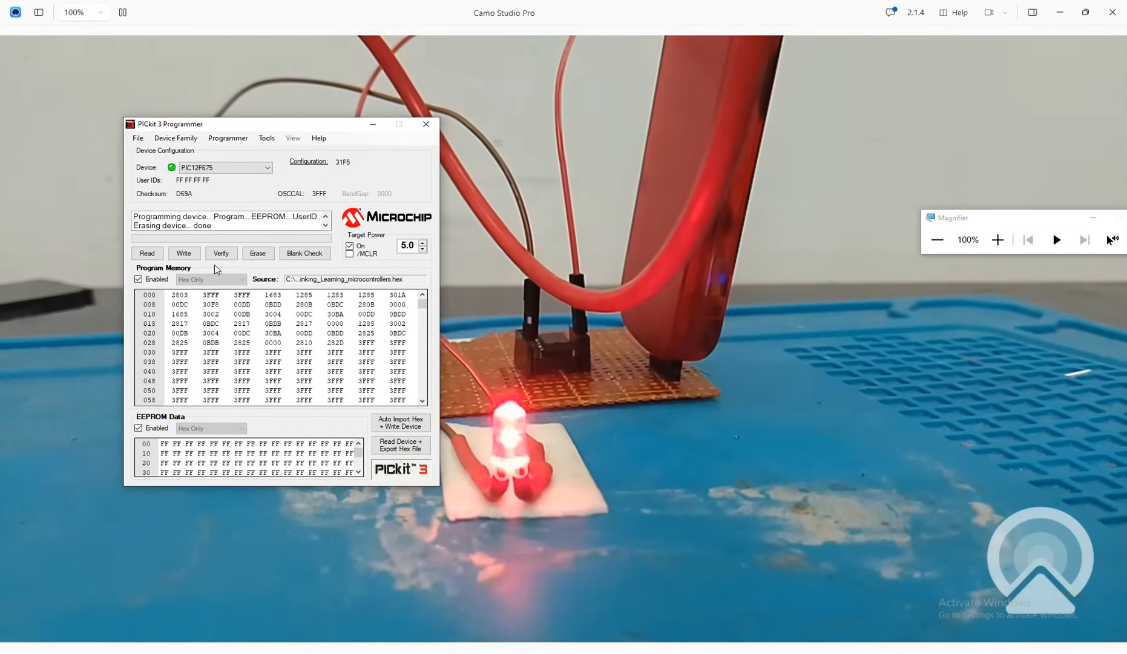
pyautogui.click(184, 253)
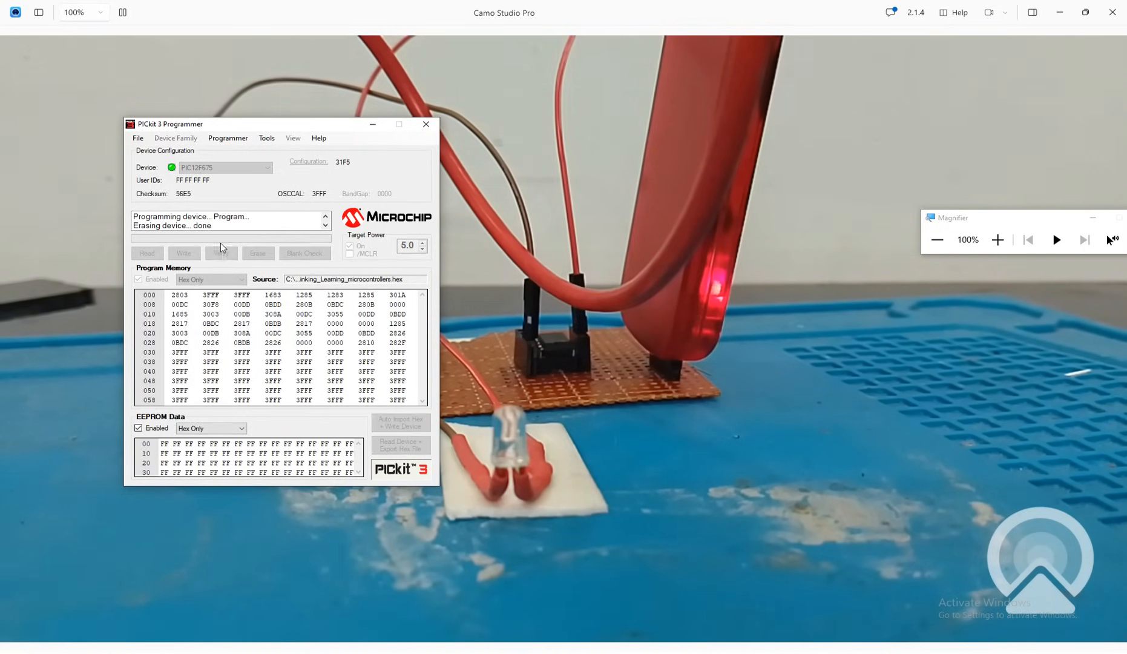